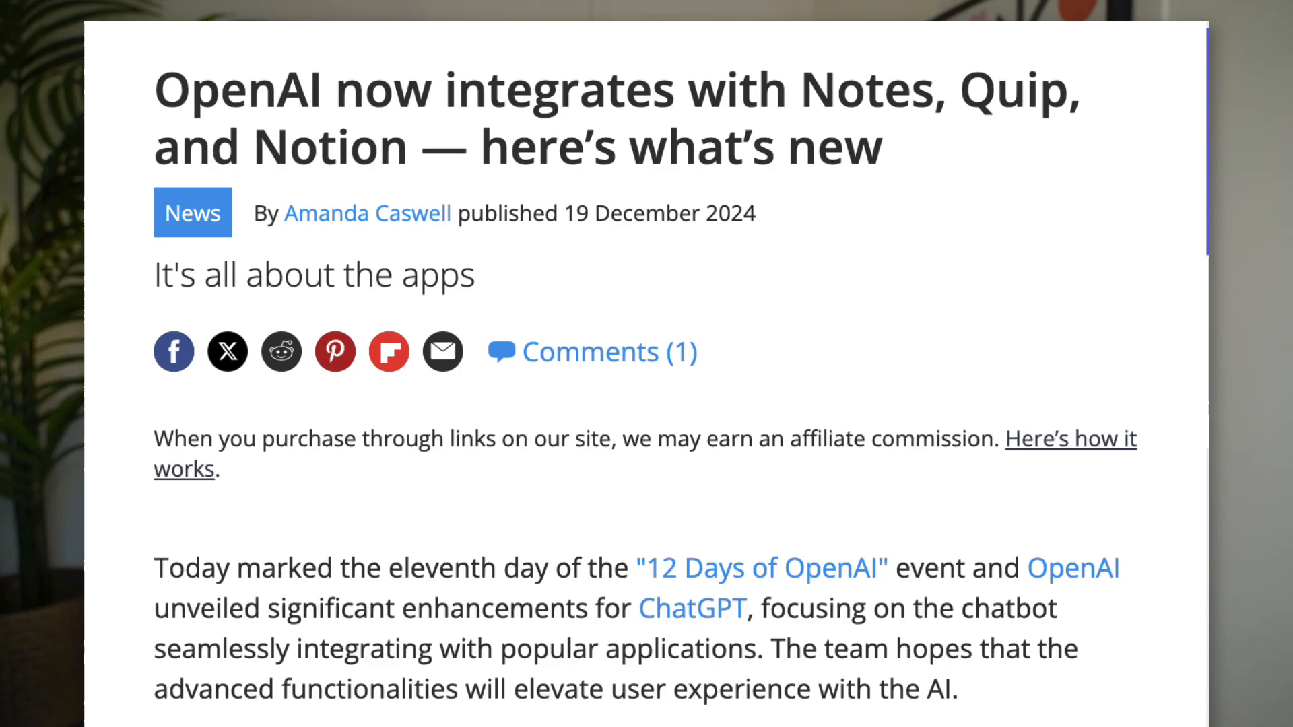
Expand ChatGPT's Work With apps list showing Notion alongside Code, Notes, Script Editor, Terminal and TextEdit
scroll("down", 3)
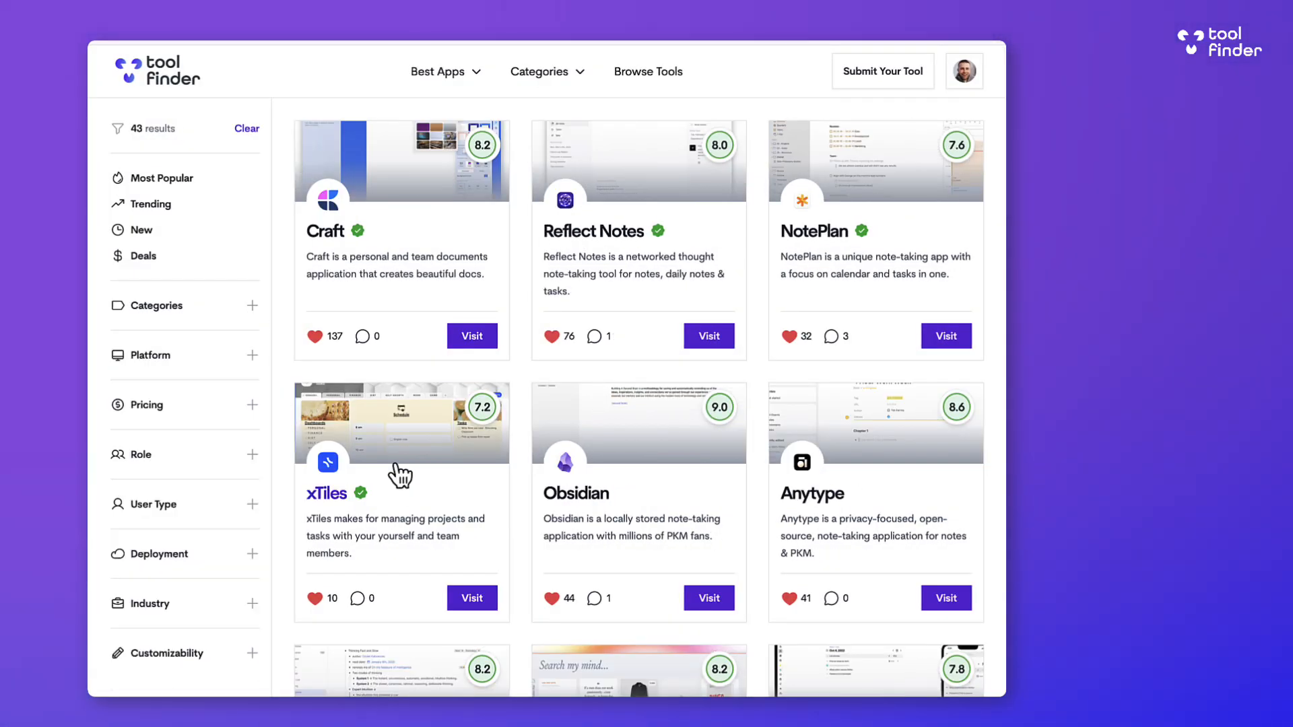
left_click(575, 493)
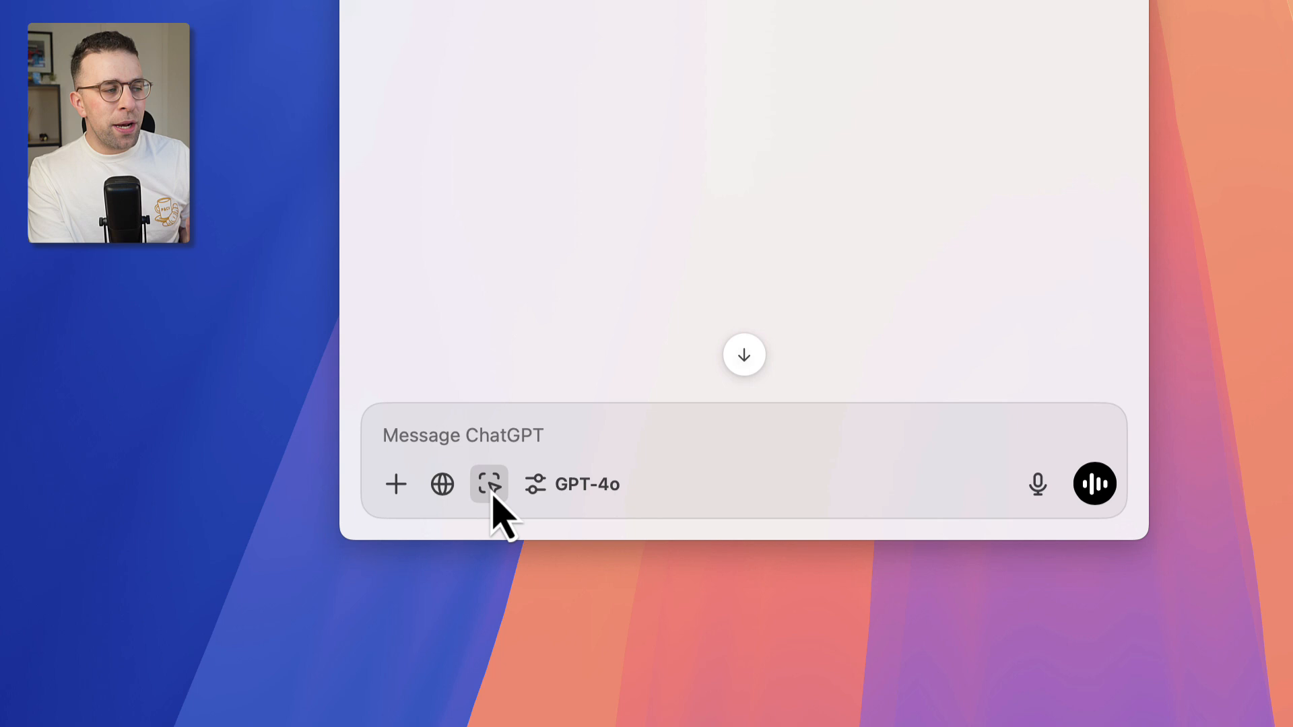
left_click(495, 435)
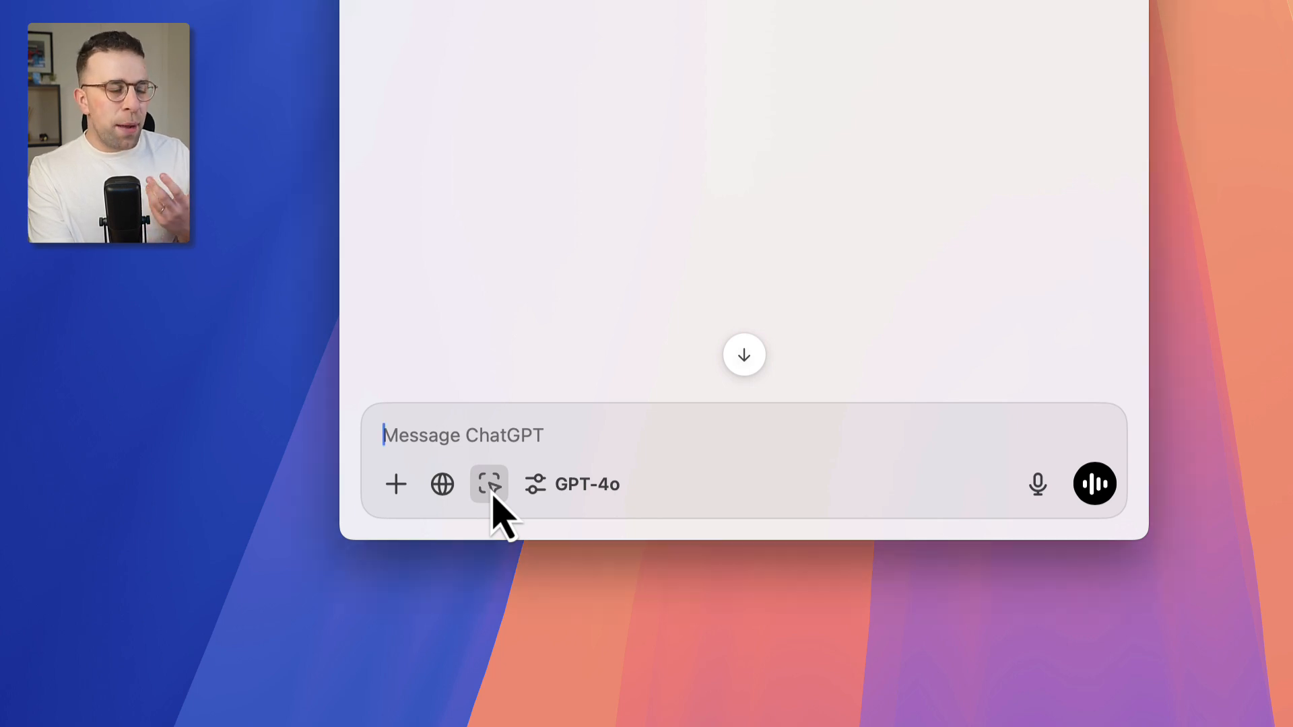
left_click(487, 484)
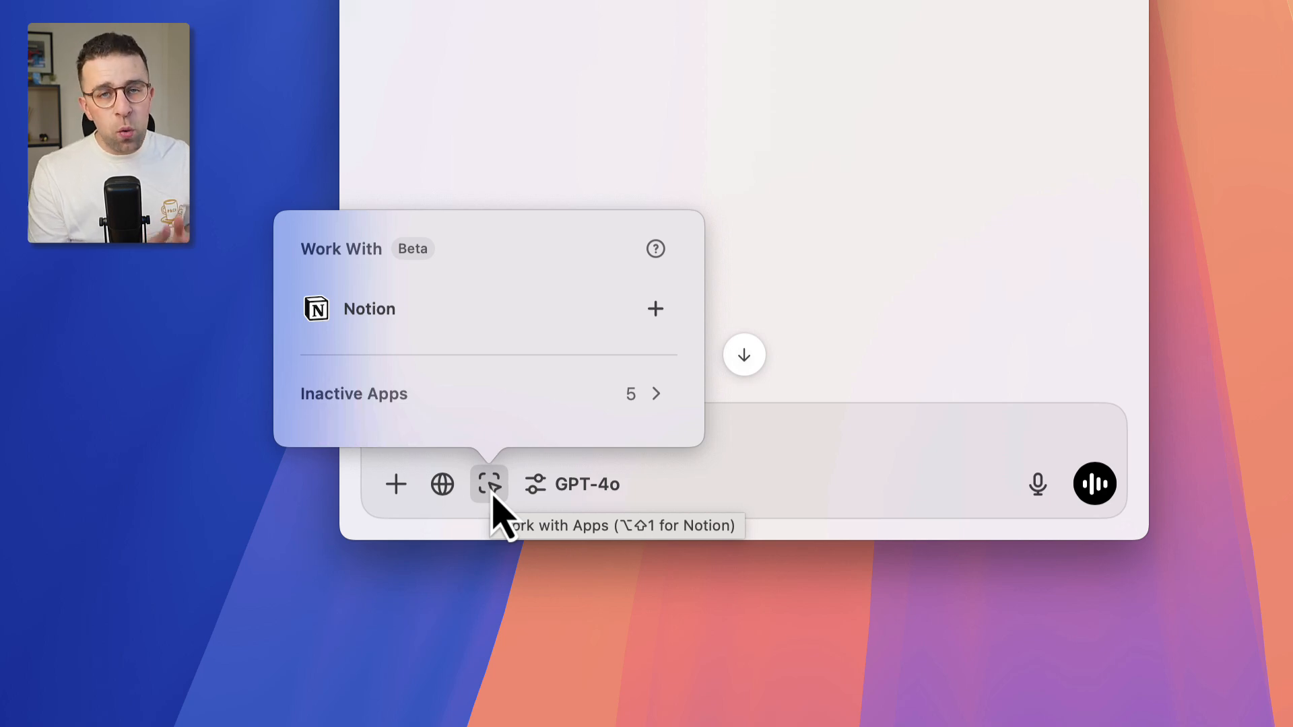
mouse_move(618, 330)
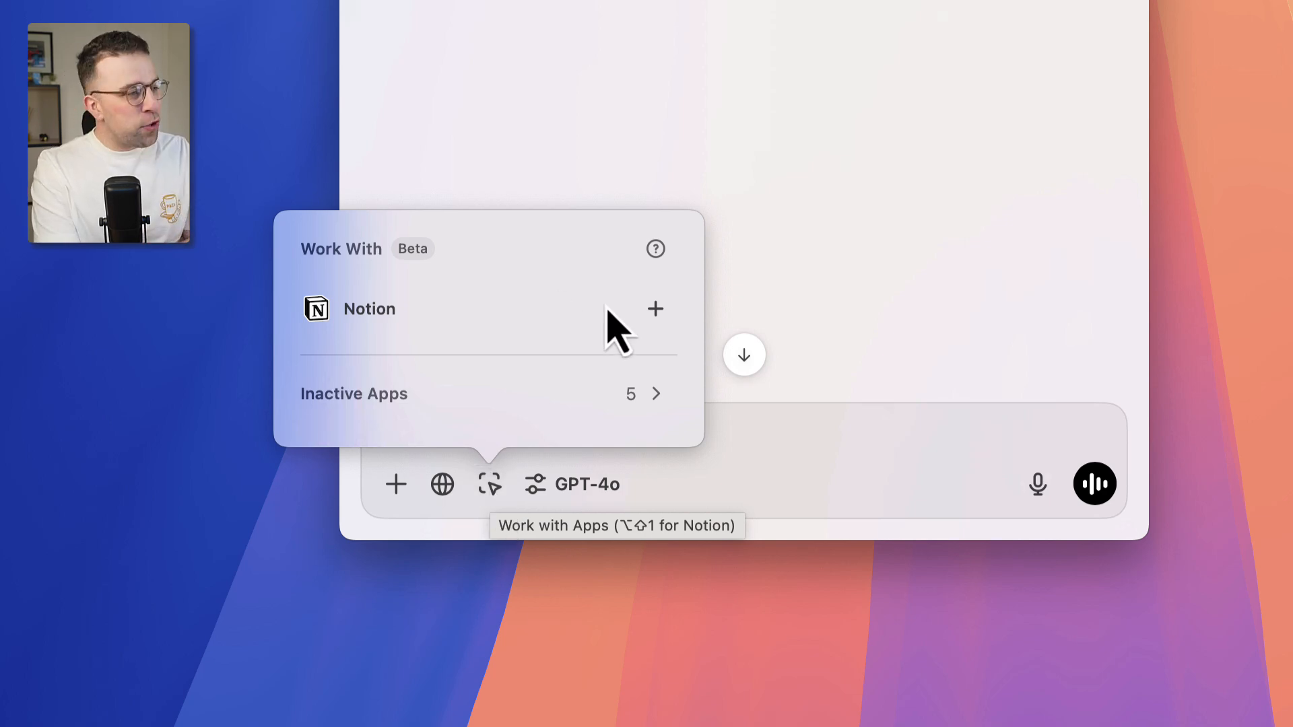
left_click(353, 393)
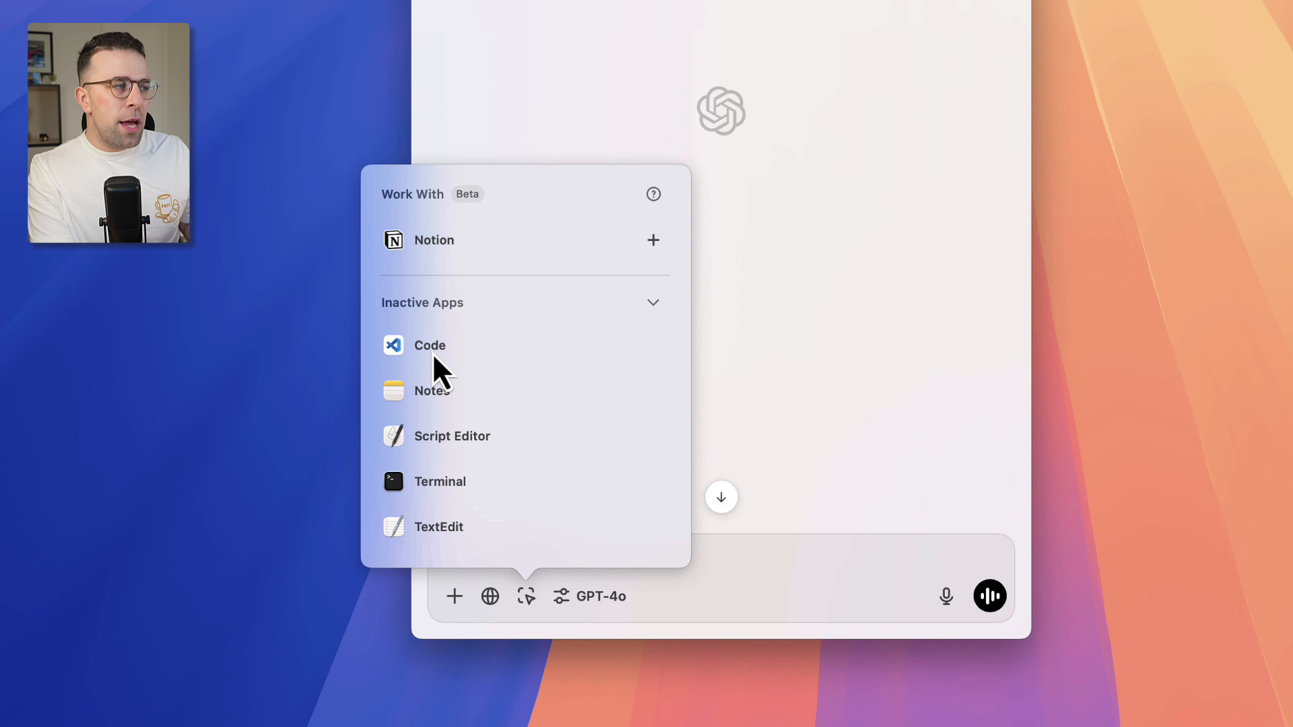
mouse_move(435, 544)
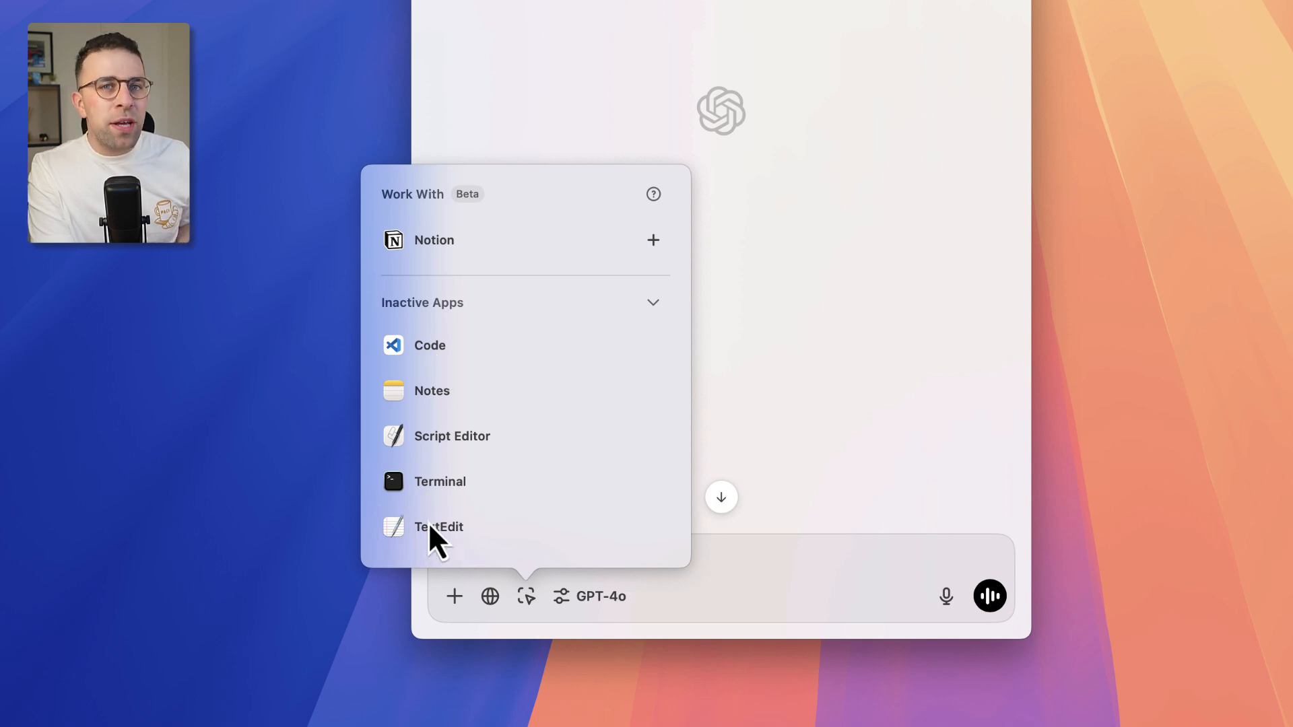
mouse_move(446, 362)
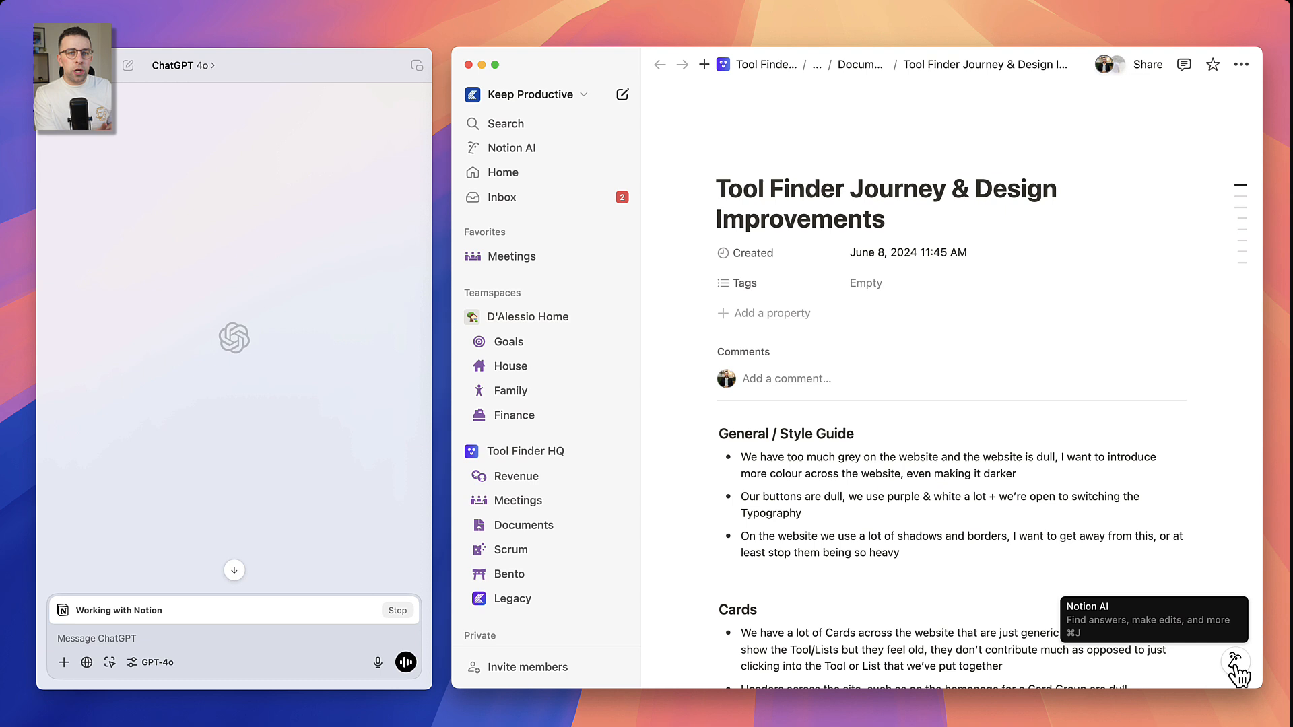
Bring up the Notion AI suggestion panel on the 'Tool Finder Journey & Design Improvements' page
left_click(1236, 663)
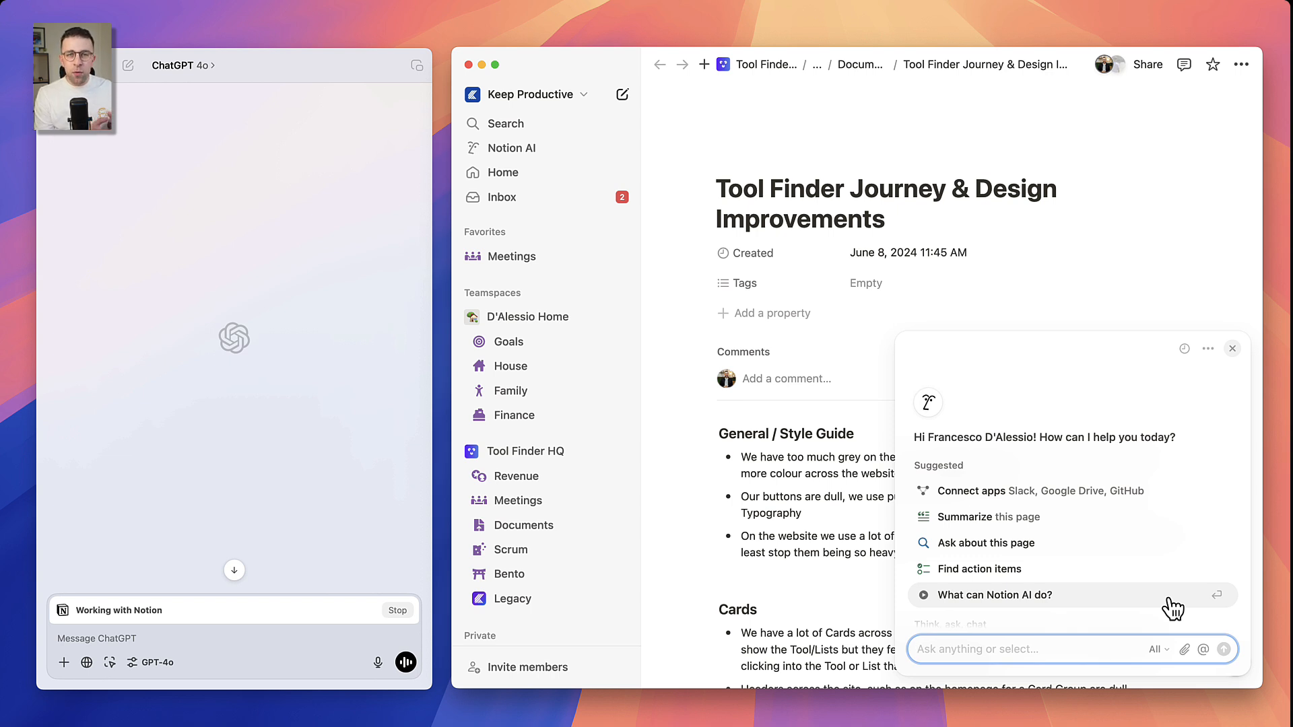
mouse_move(1170, 602)
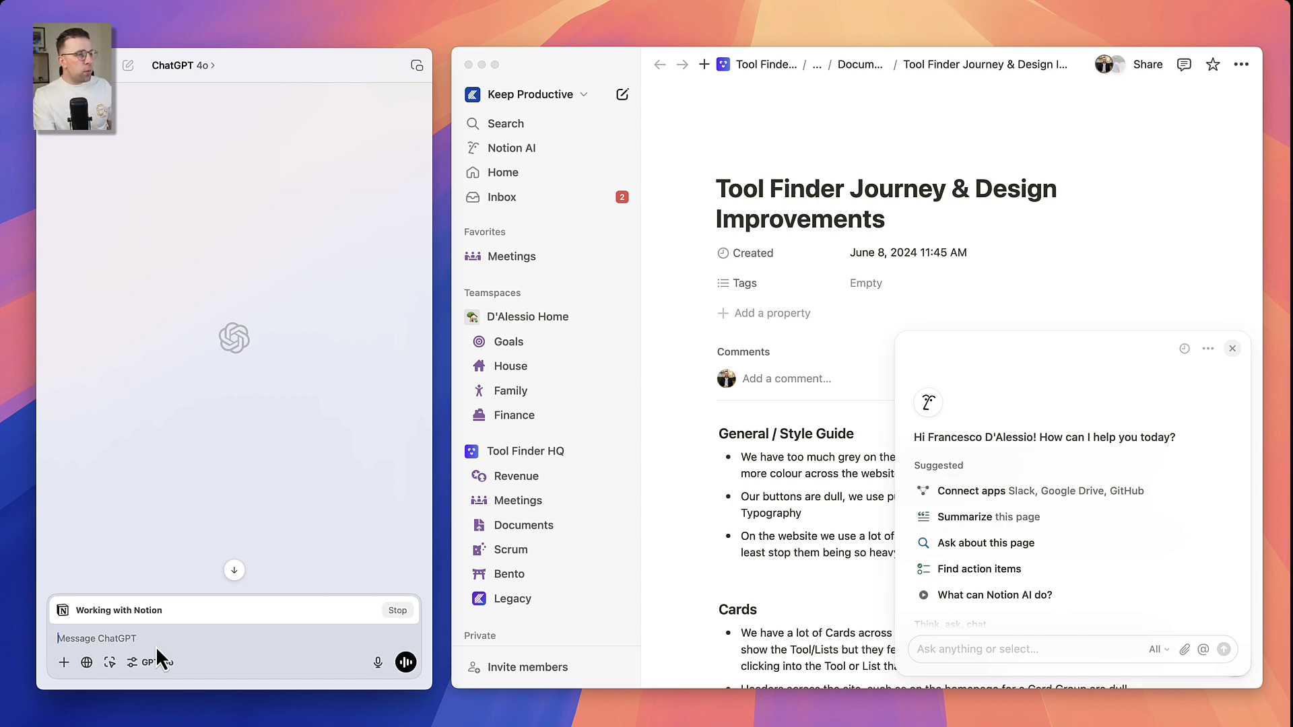
Ask ChatGPT to turn the Notion design-improvements page into an agenda and review the result
type("Turn this into an")
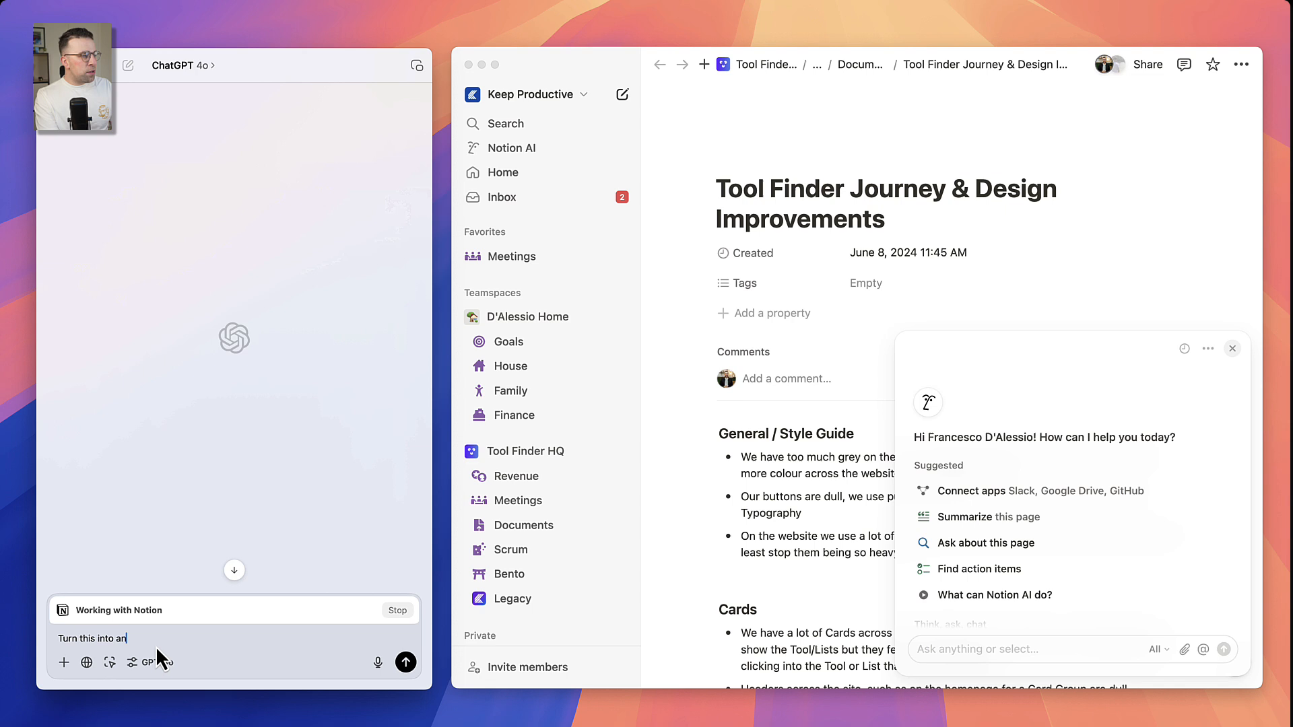
left_click(405, 661)
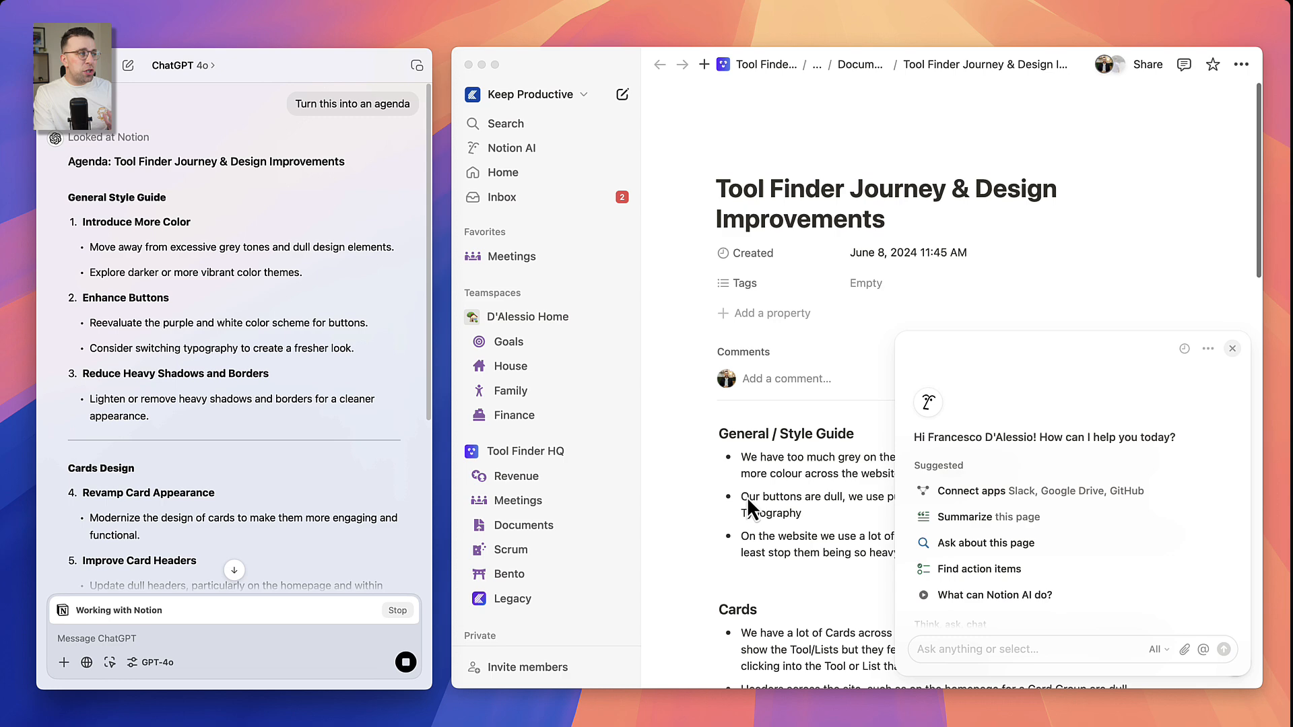
left_click(1232, 347)
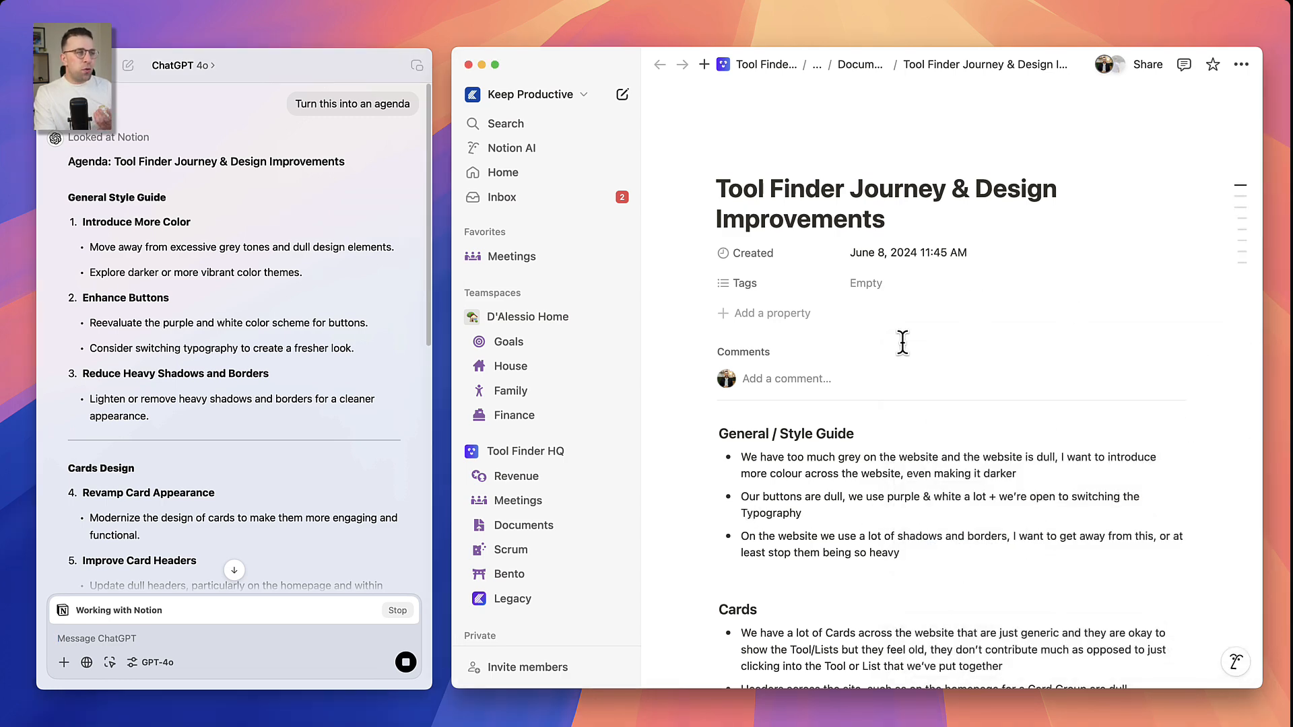
scroll("down", 3)
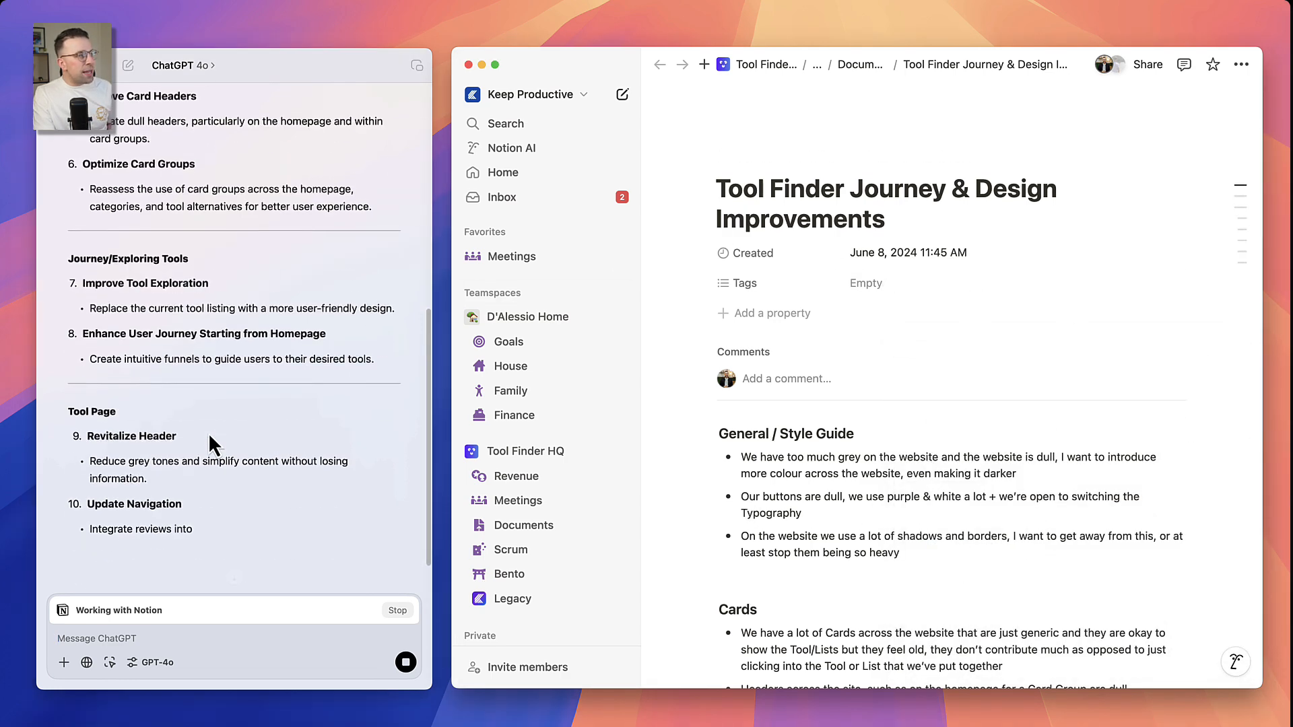
scroll("down", 3)
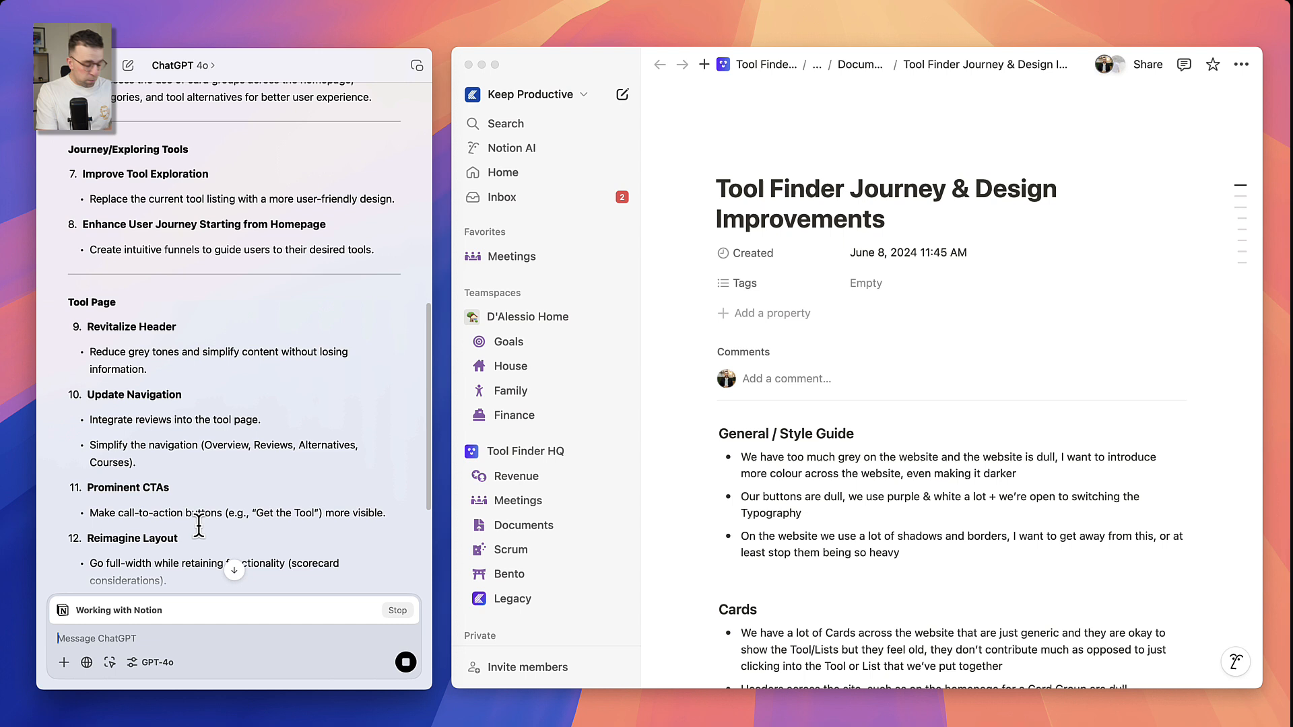
Ask ChatGPT to turn it into action points, yielding categorized items ending with next steps
type("Turn into action")
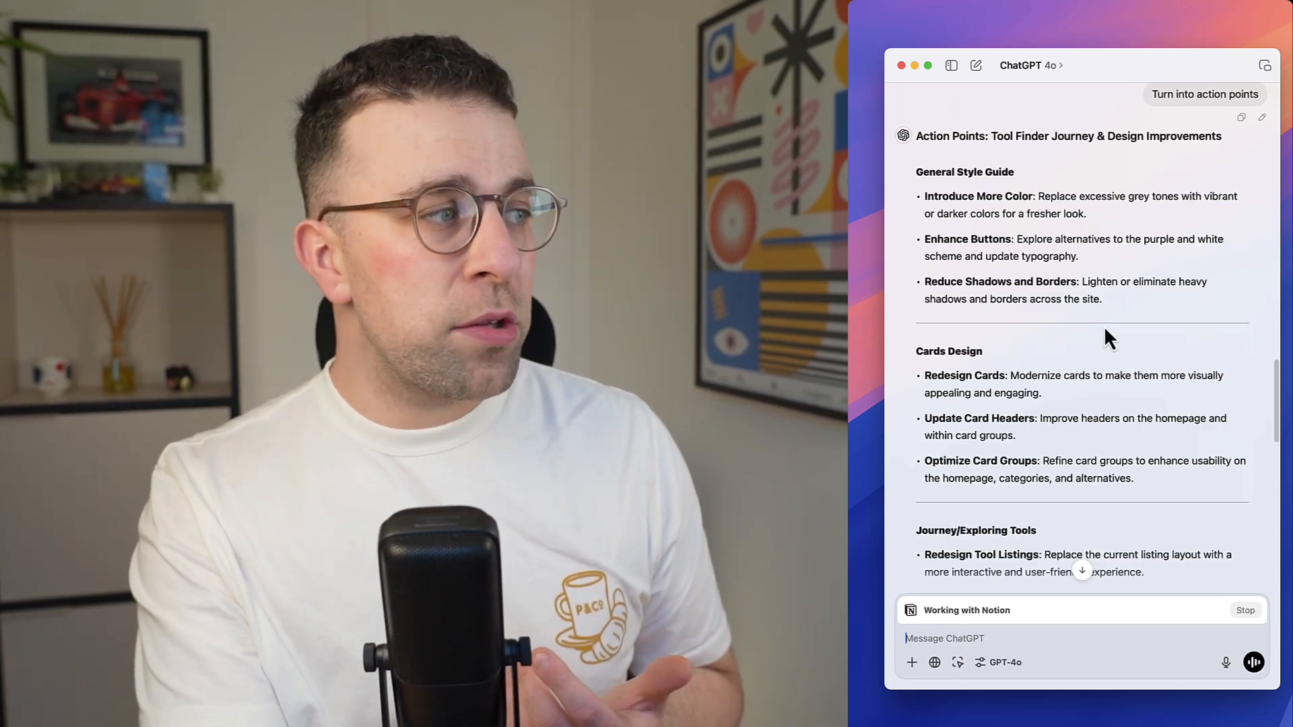
scroll("down", 3)
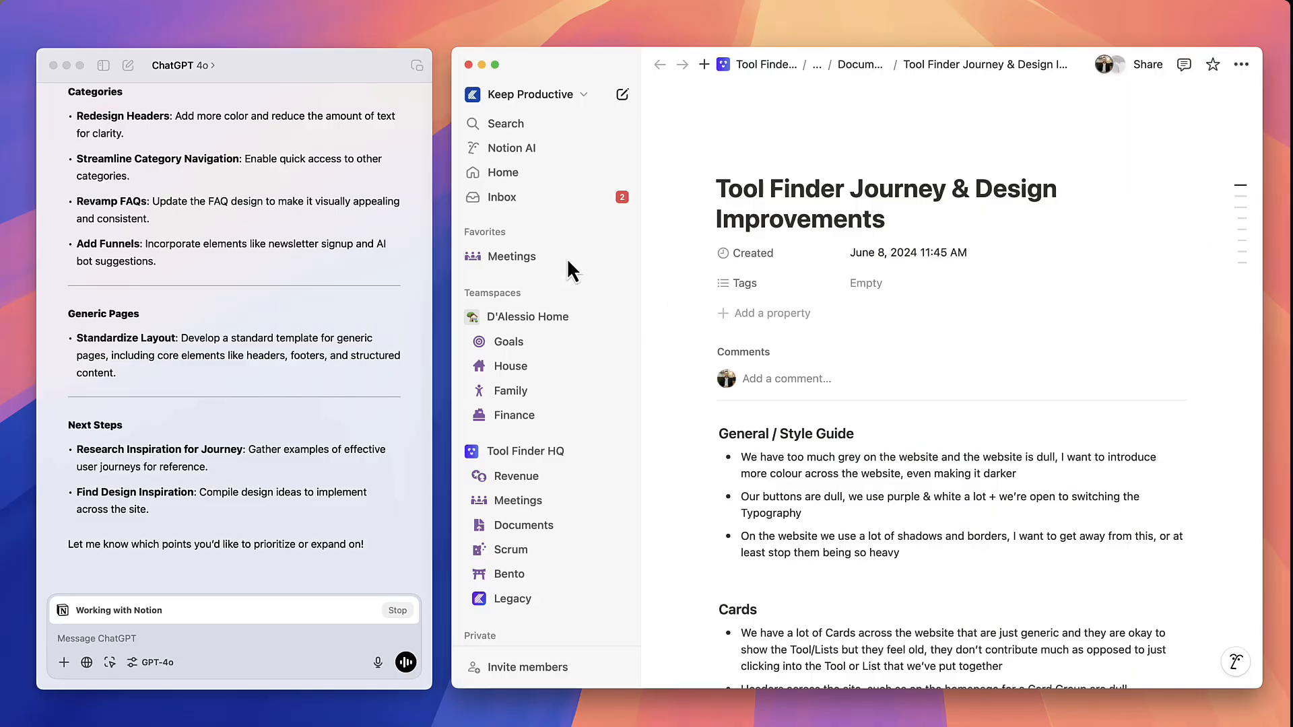
Ask ChatGPT which Notion meetings are about revenue, listing five including Post-Hols Catch-up and Deals
left_click(510, 256)
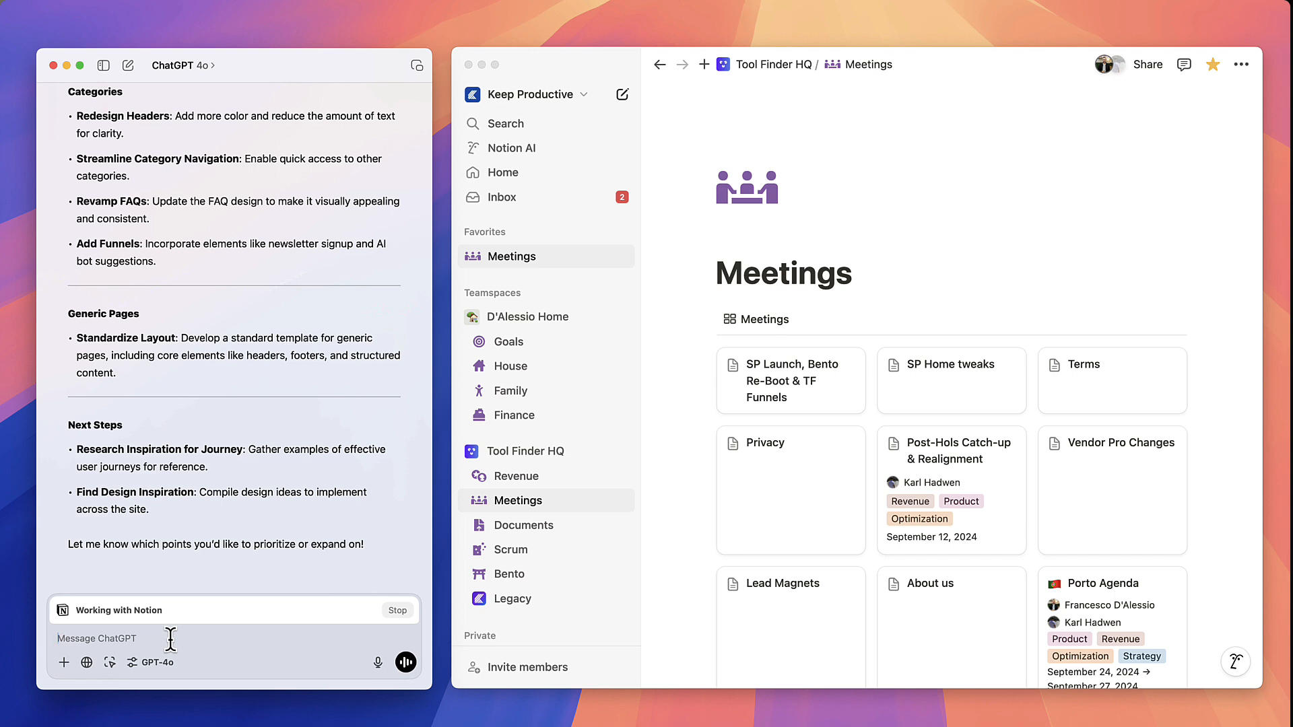
type("Which")
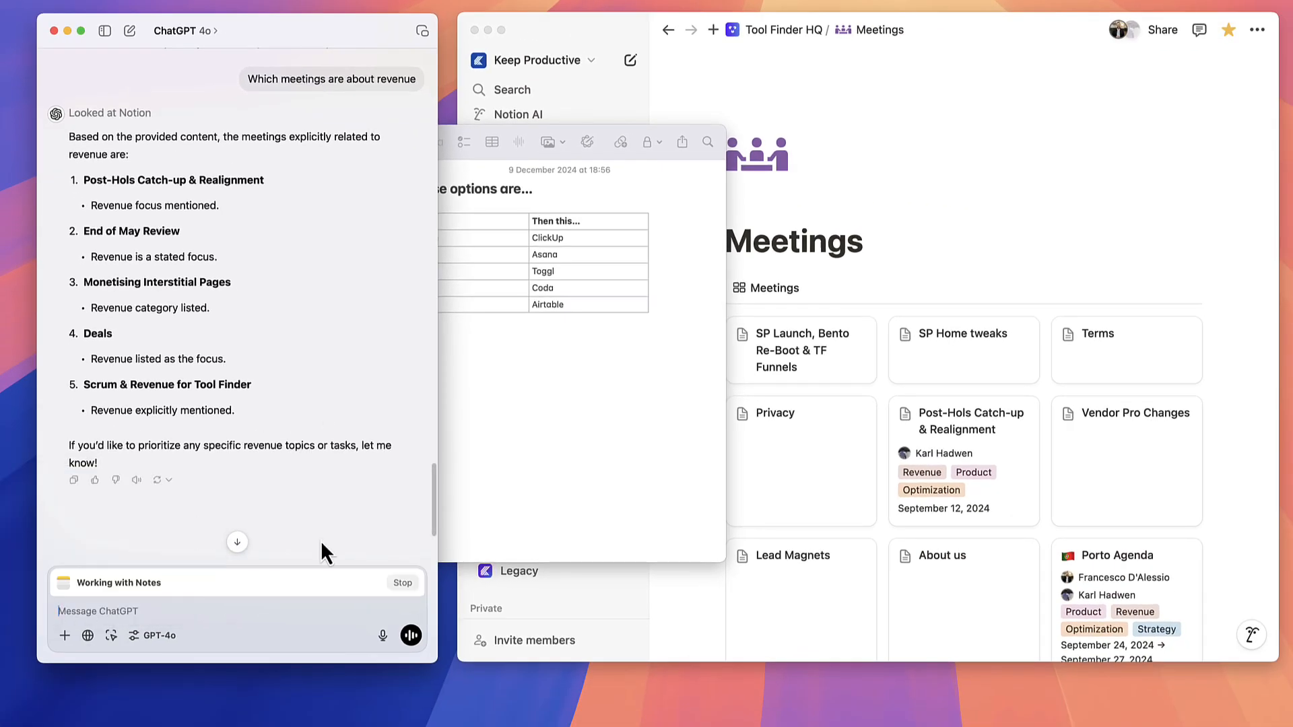
Ask ChatGPT for alternatives to the note's tools and view the Tool Finder platform filter
type("Wa")
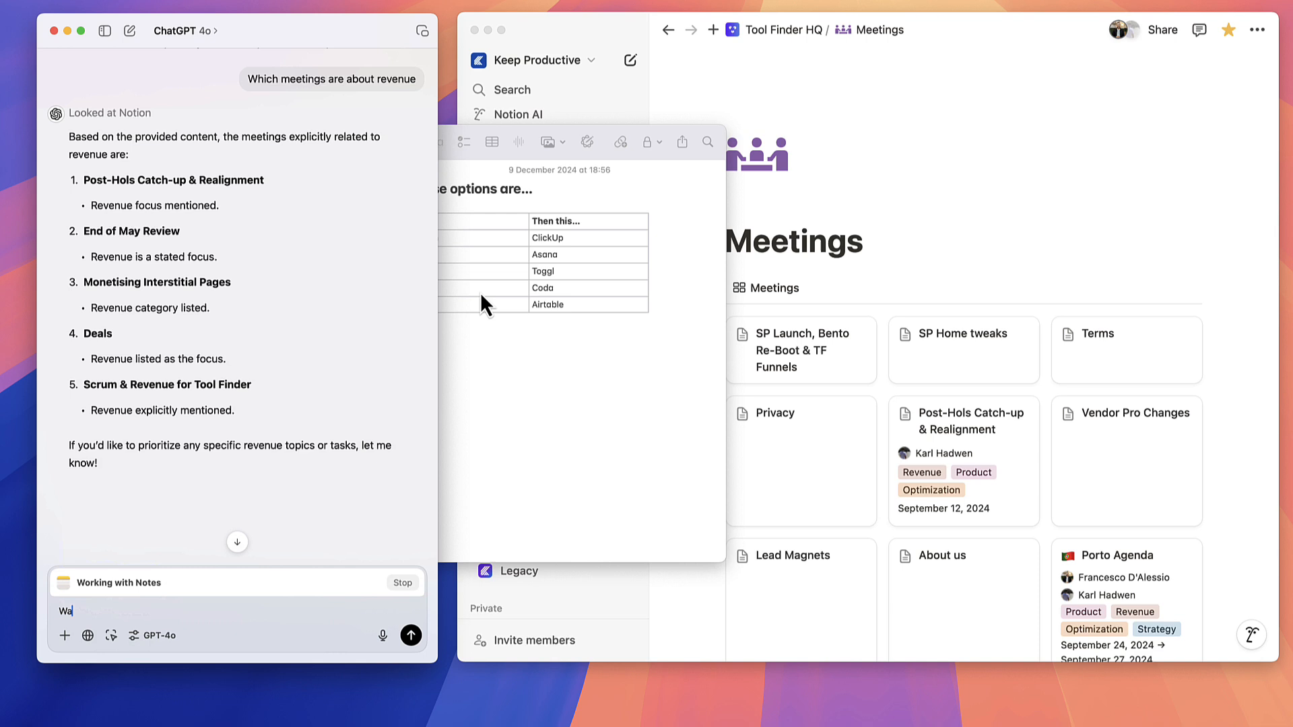
type("What are alternatives to")
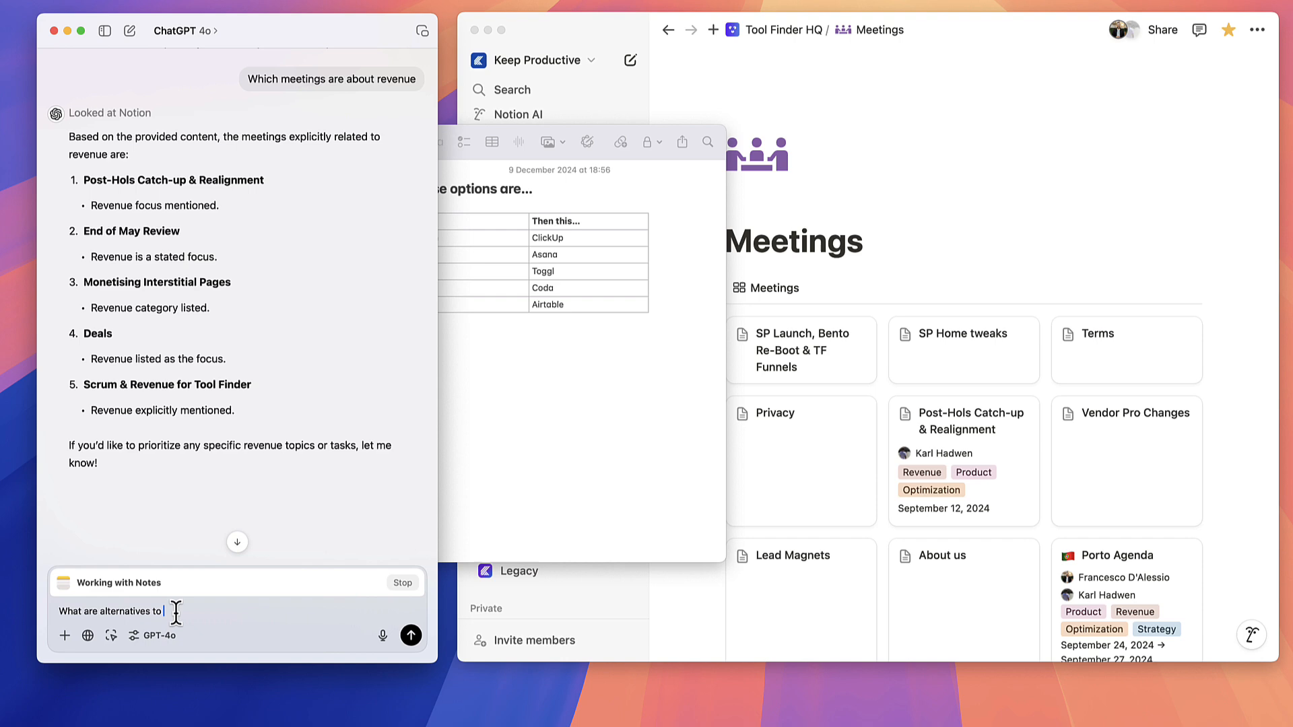
left_click(410, 634)
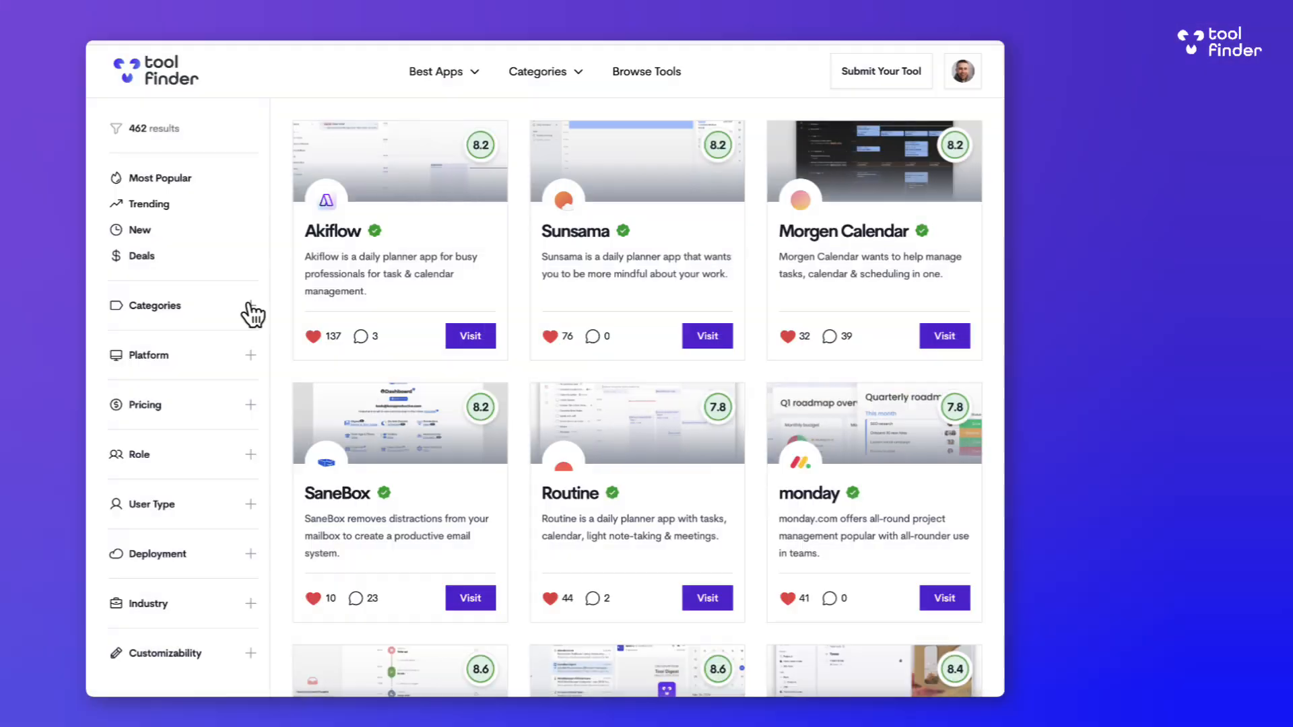
left_click(148, 355)
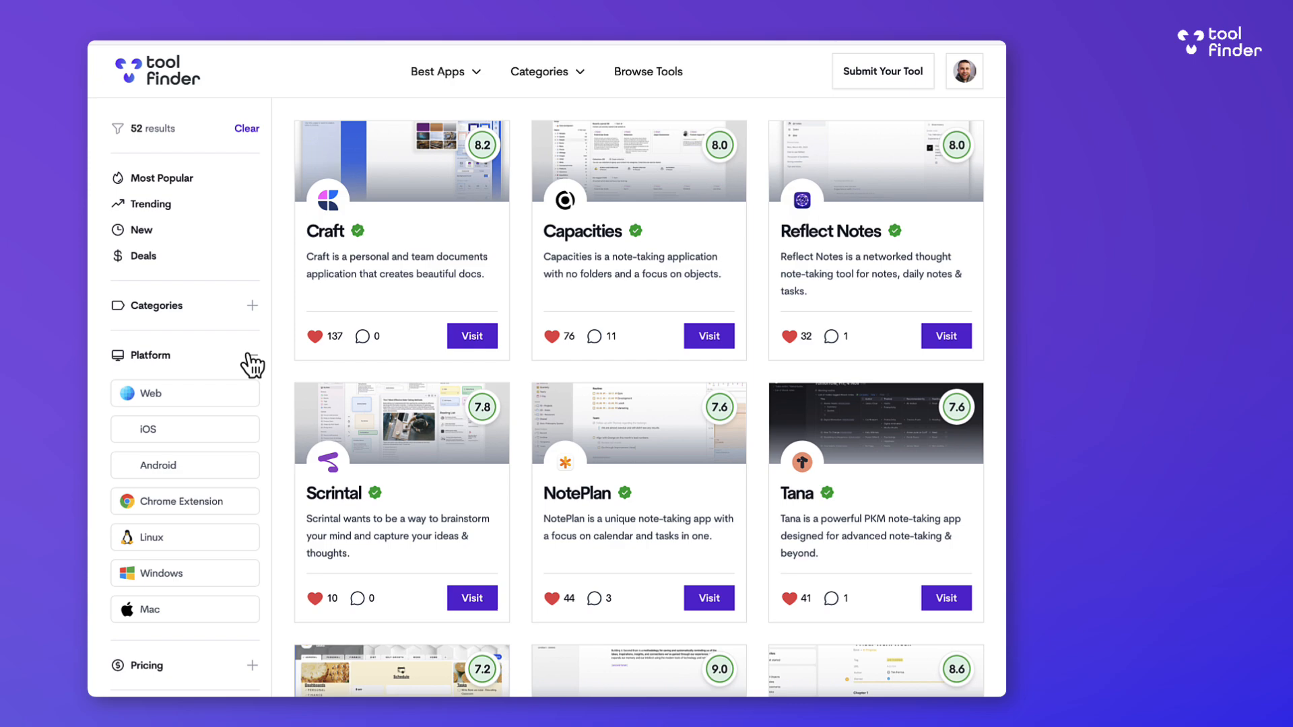